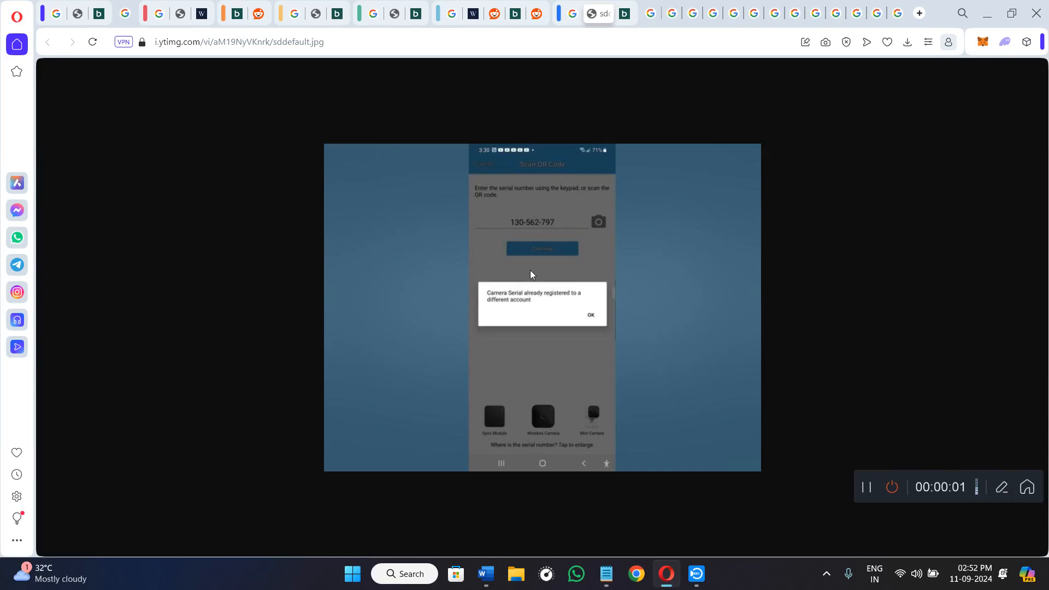
{"action": "mouse_move", "coordinate": [504, 321]}
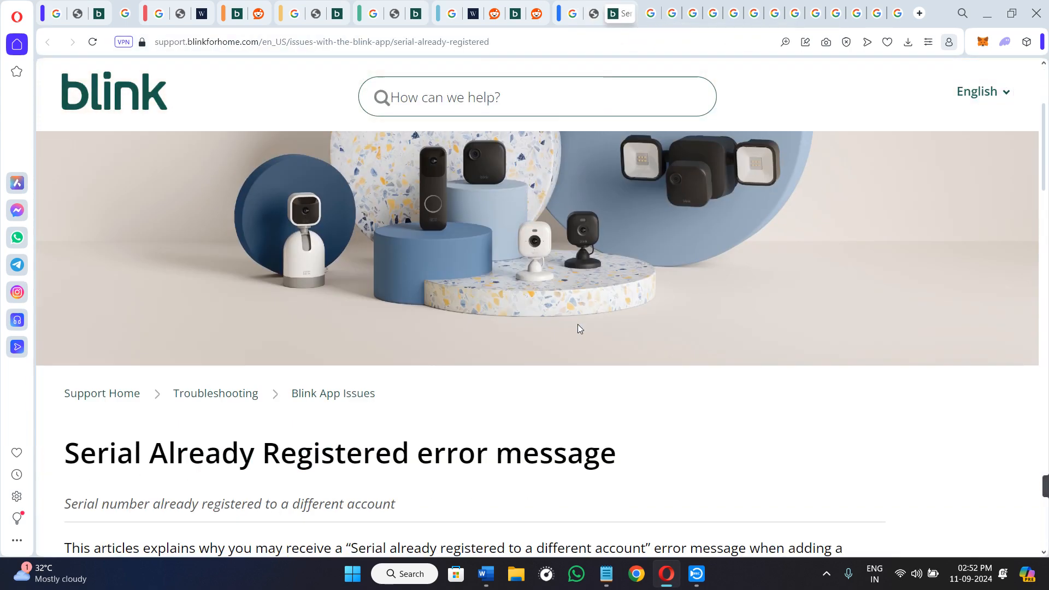
Step: Scroll down the article, highlighting 'Blink account', the device-stays phrase, and the resolve heading
{"action": "scroll", "scroll_direction": "down", "scroll_amount": 3}
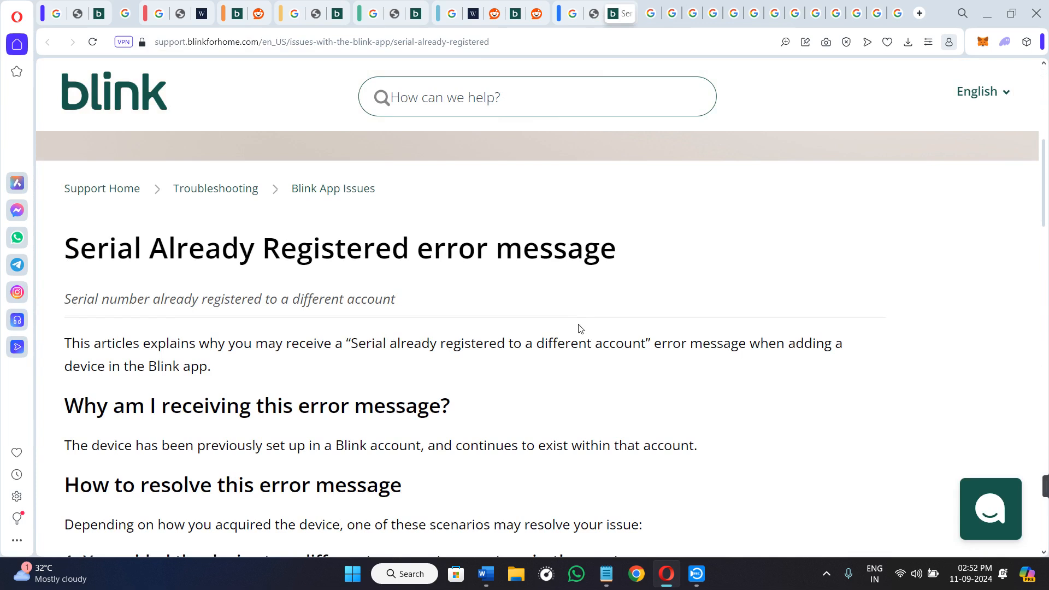
{"action": "scroll", "scroll_direction": "down", "scroll_amount": 3}
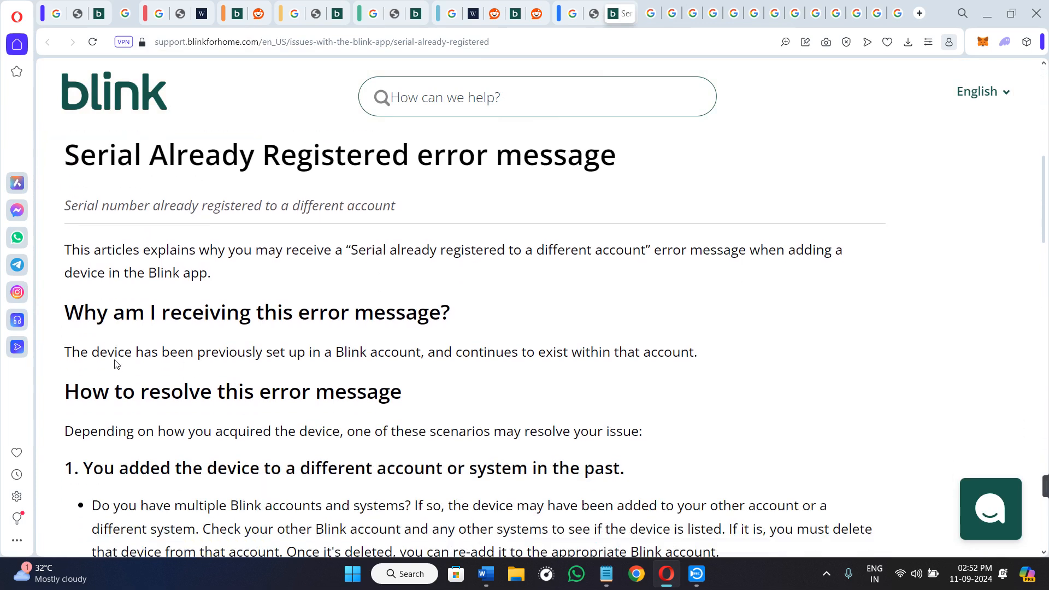
{"action": "scroll", "scroll_direction": "down", "scroll_amount": 3}
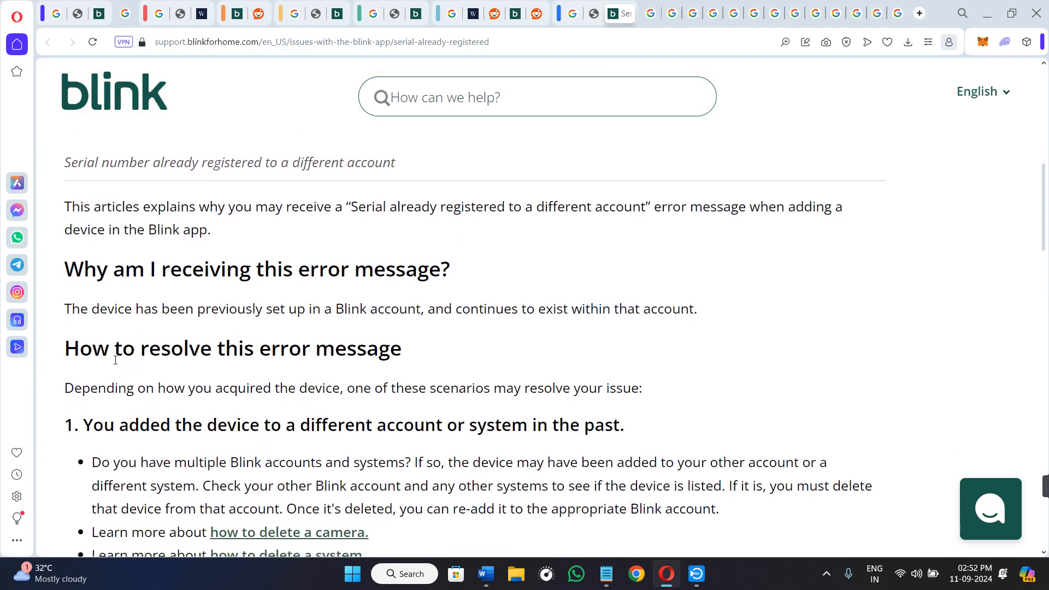
{"action": "double_click", "coordinate": [210, 268]}
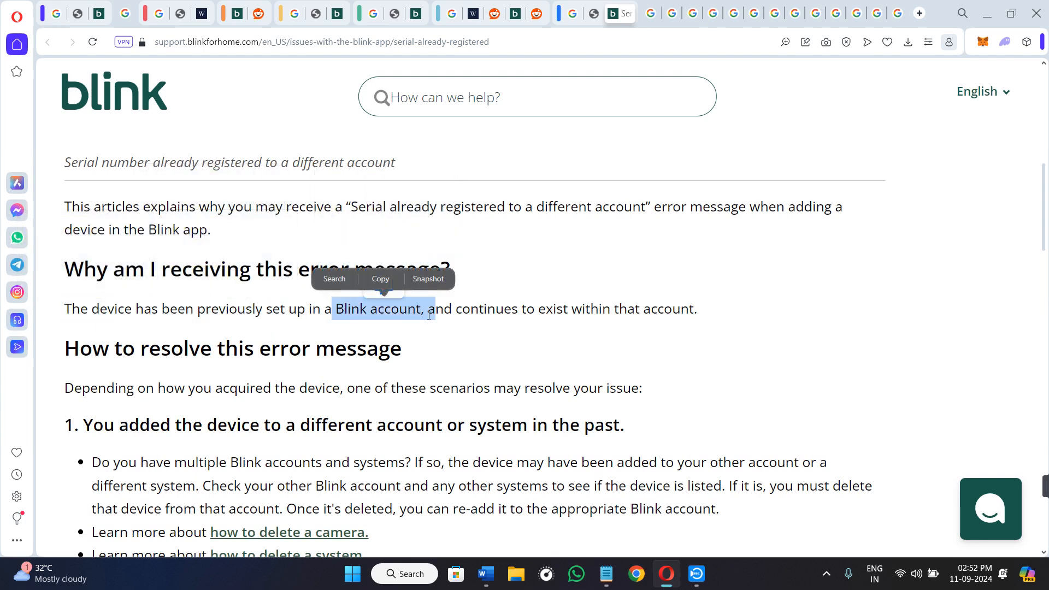
{"action": "left_click_drag", "start_coordinate": [428, 308], "coordinate": [696, 308]}
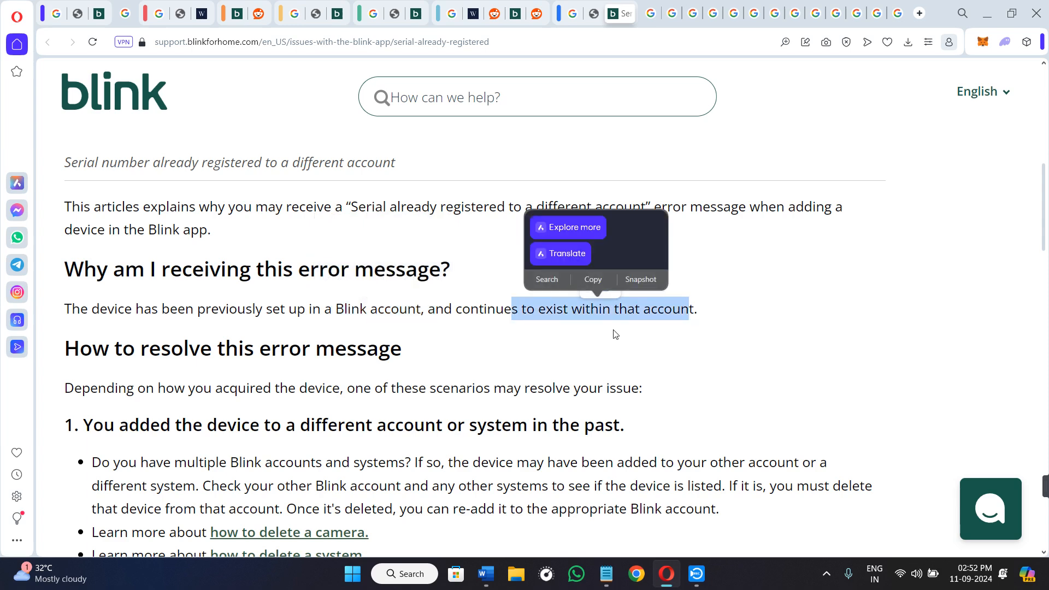
{"action": "scroll", "scroll_direction": "down", "scroll_amount": 3}
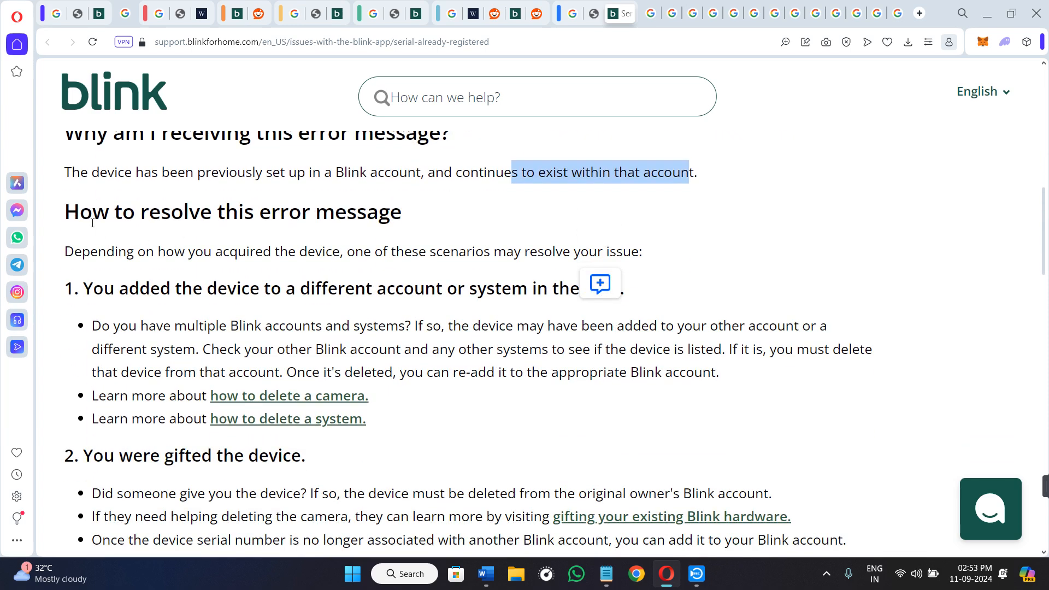
{"action": "double_click", "coordinate": [232, 212]}
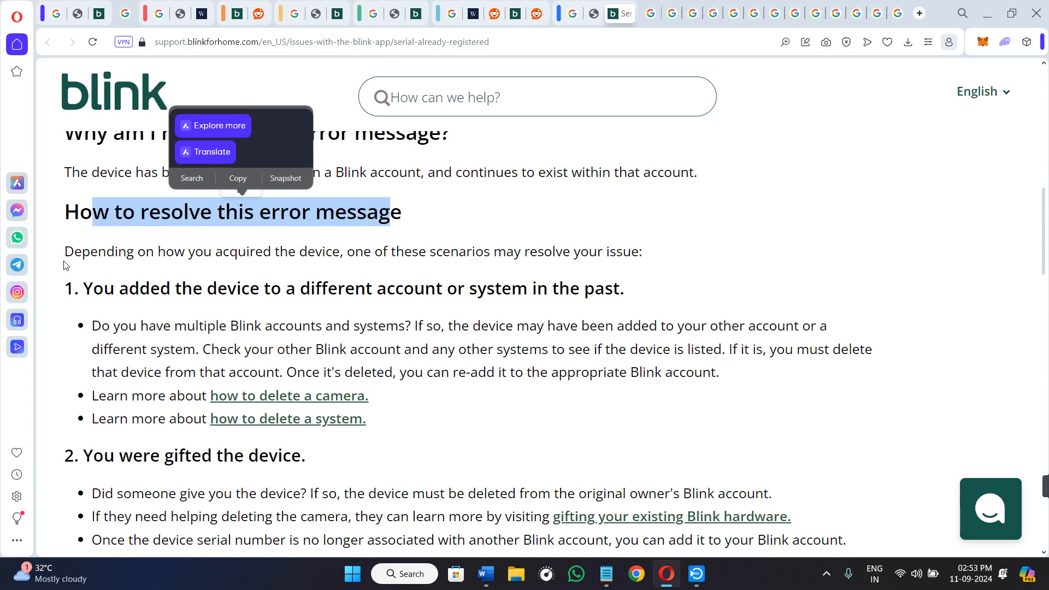
{"action": "mouse_move", "coordinate": [346, 255]}
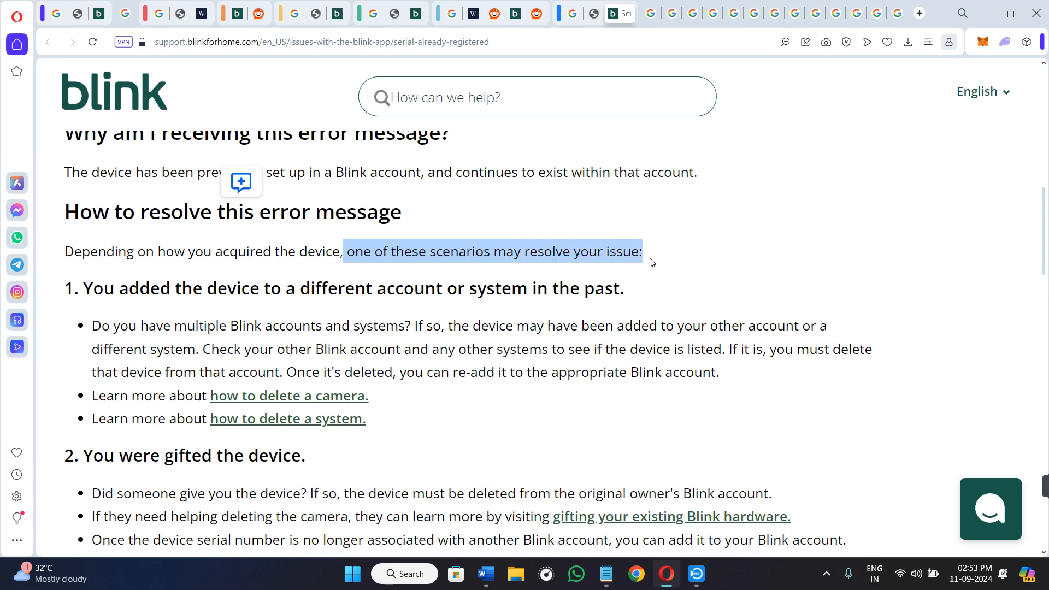
Step: Scroll to the numbered scenarios and highlight text in the first scenario
{"action": "scroll", "scroll_direction": "down", "scroll_amount": 3}
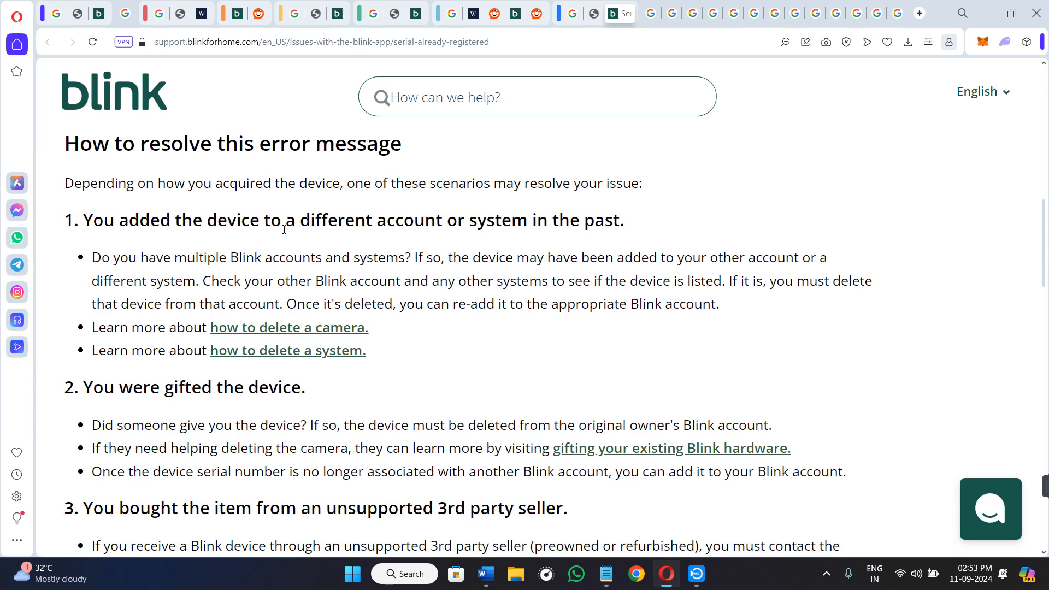
{"action": "mouse_move", "coordinate": [620, 236]}
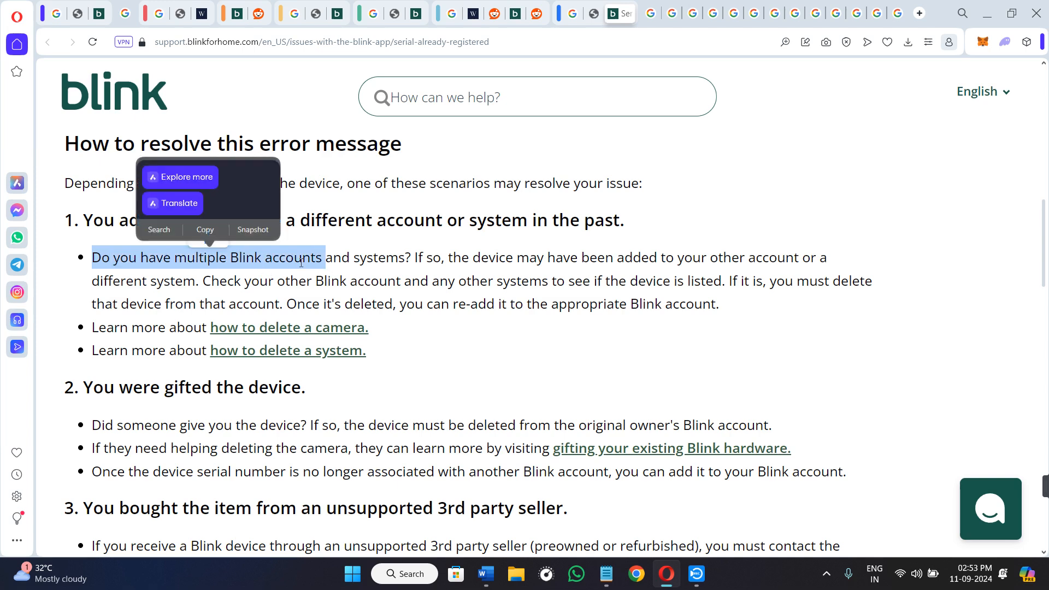
{"action": "left_click_drag", "start_coordinate": [413, 257], "coordinate": [480, 257]}
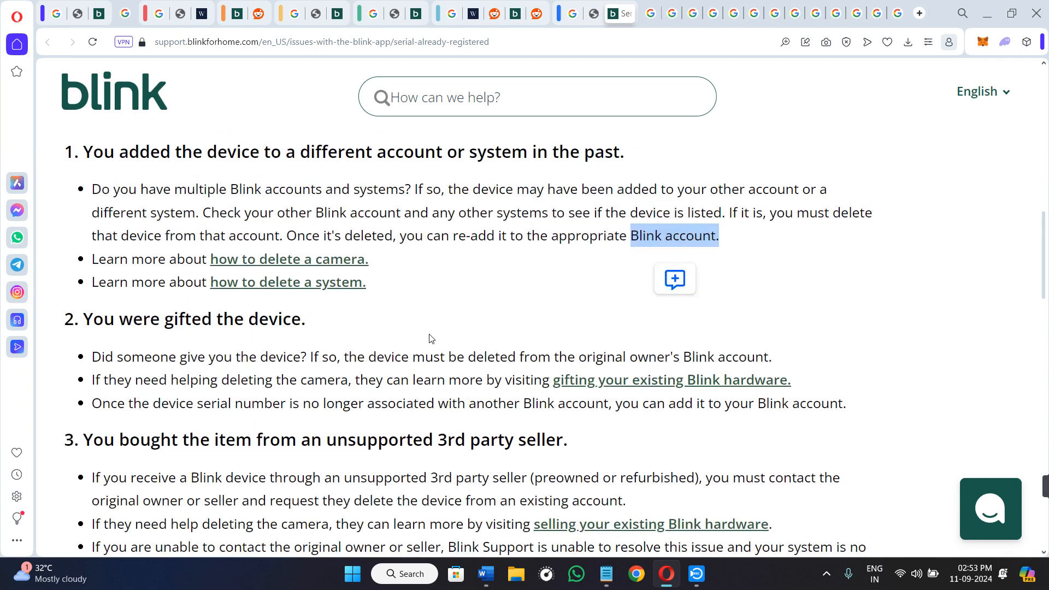
Step: Scroll to scenario 3 and the Official Blink Retailer section, selecting scenario text
{"action": "scroll", "scroll_direction": "down", "scroll_amount": 3}
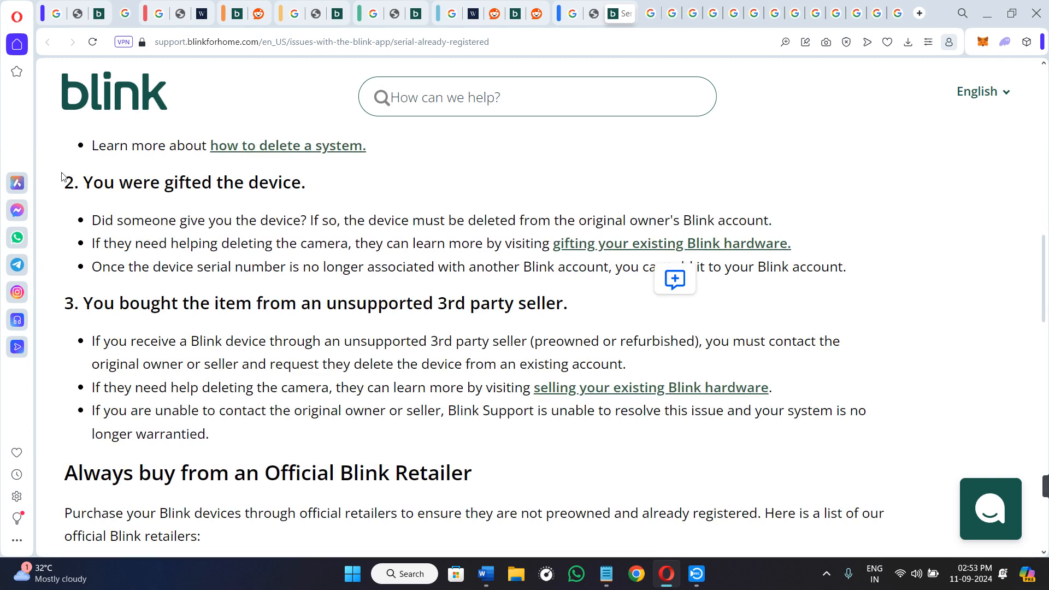
{"action": "left_click_drag", "start_coordinate": [80, 181], "coordinate": [301, 221]}
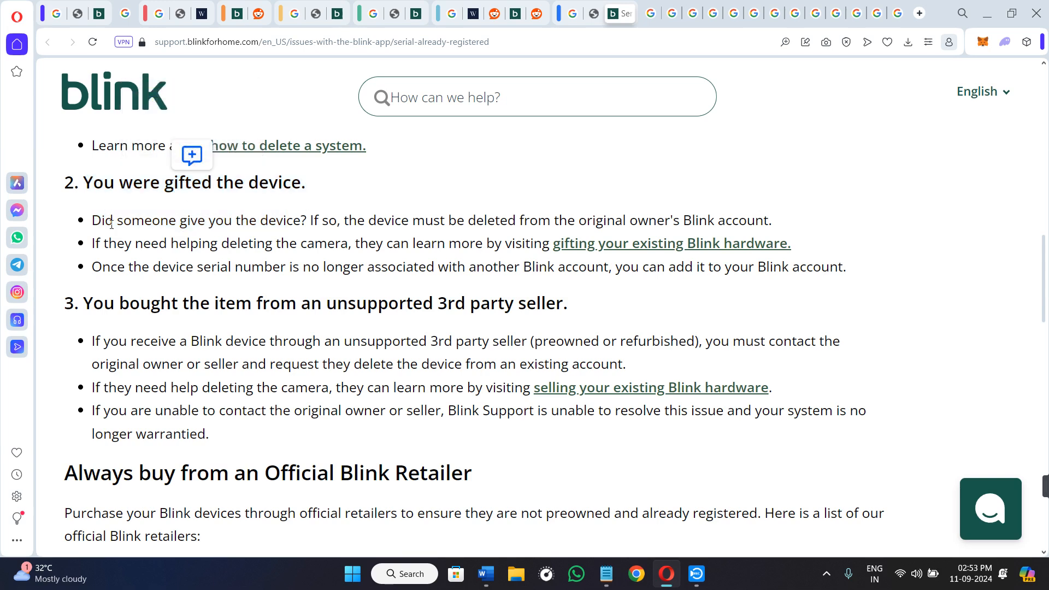
{"action": "double_click", "coordinate": [152, 220]}
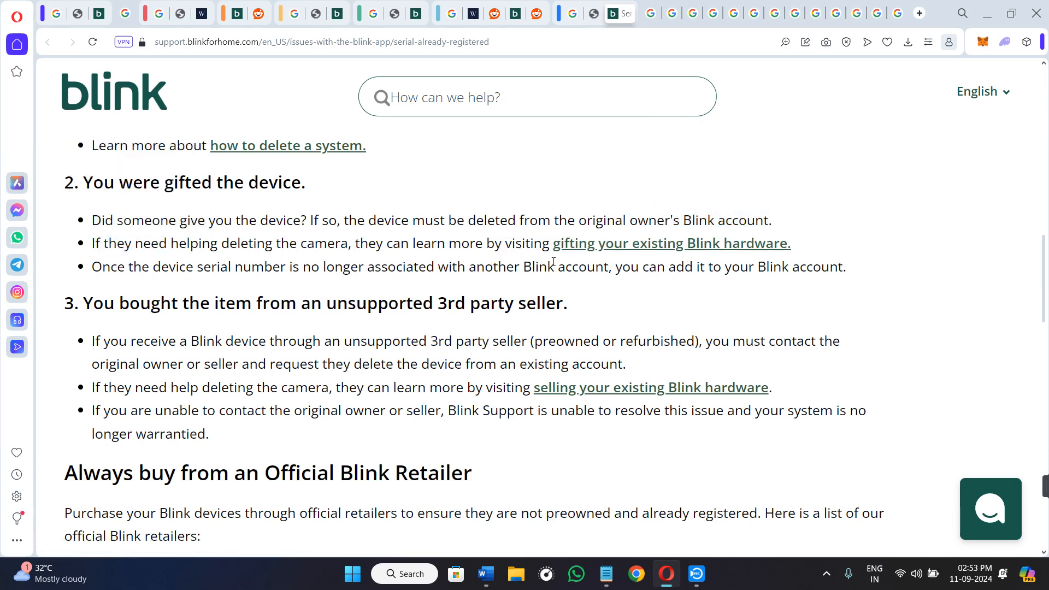
{"action": "mouse_move", "coordinate": [701, 250]}
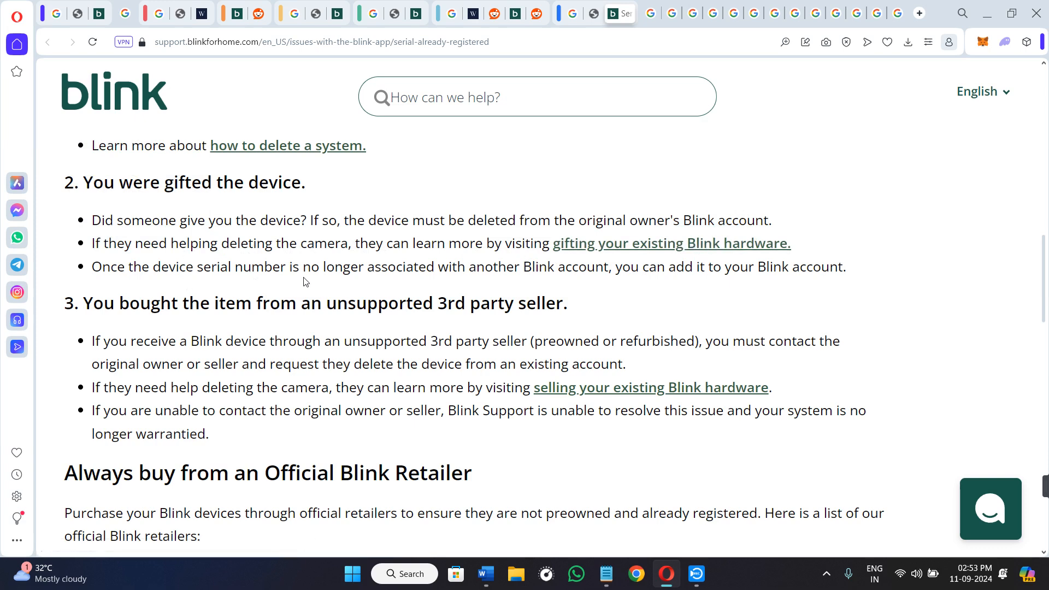
{"action": "mouse_move", "coordinate": [544, 283]}
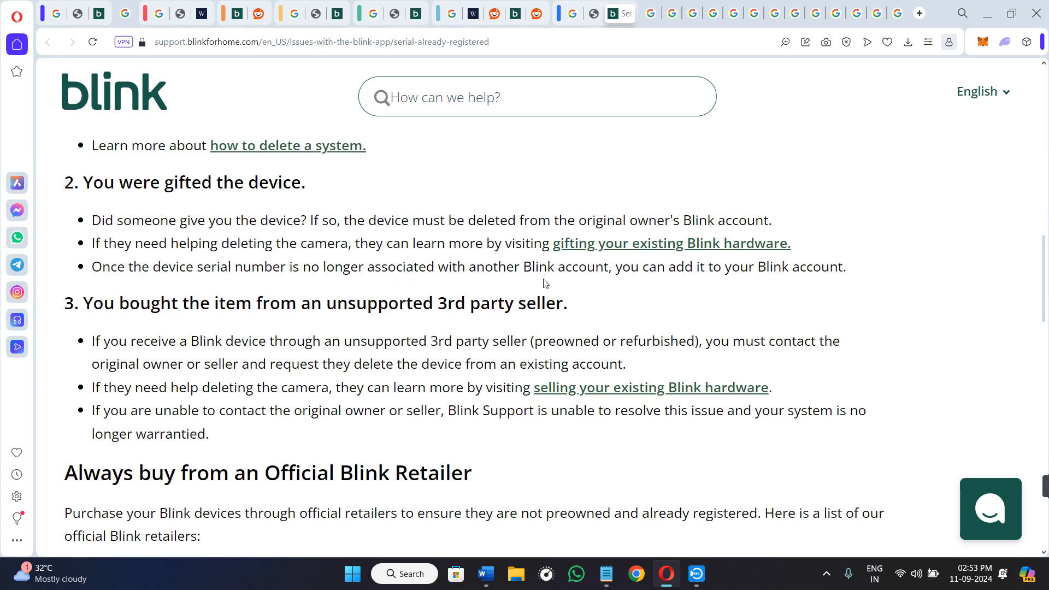
{"action": "mouse_move", "coordinate": [764, 275]}
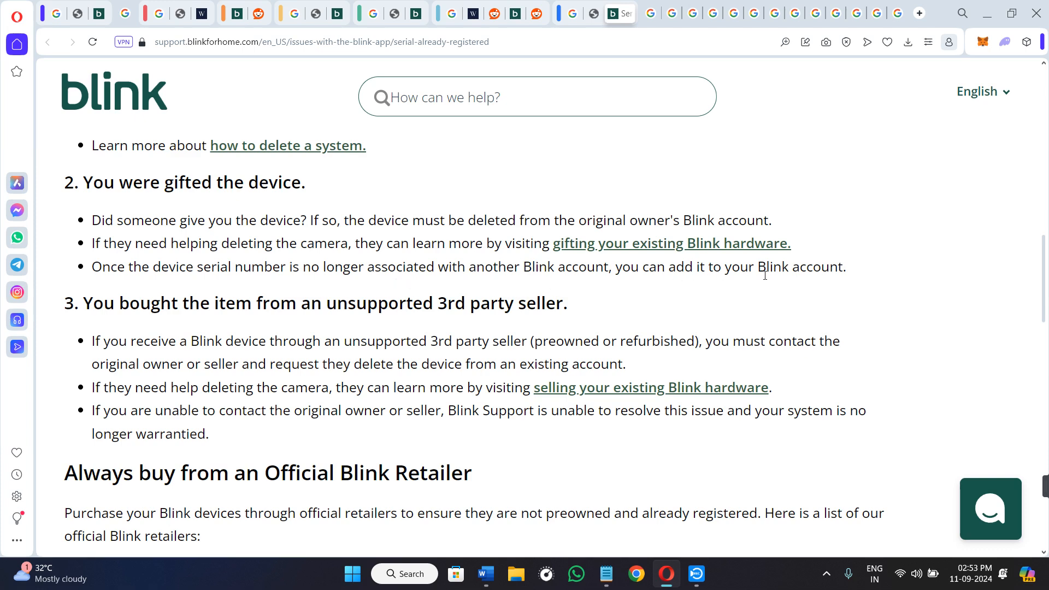
Step: Scroll to the US, Canada, EU/UK and Mexico retailer tabs and clear the highlight
{"action": "scroll", "scroll_direction": "down", "scroll_amount": 3}
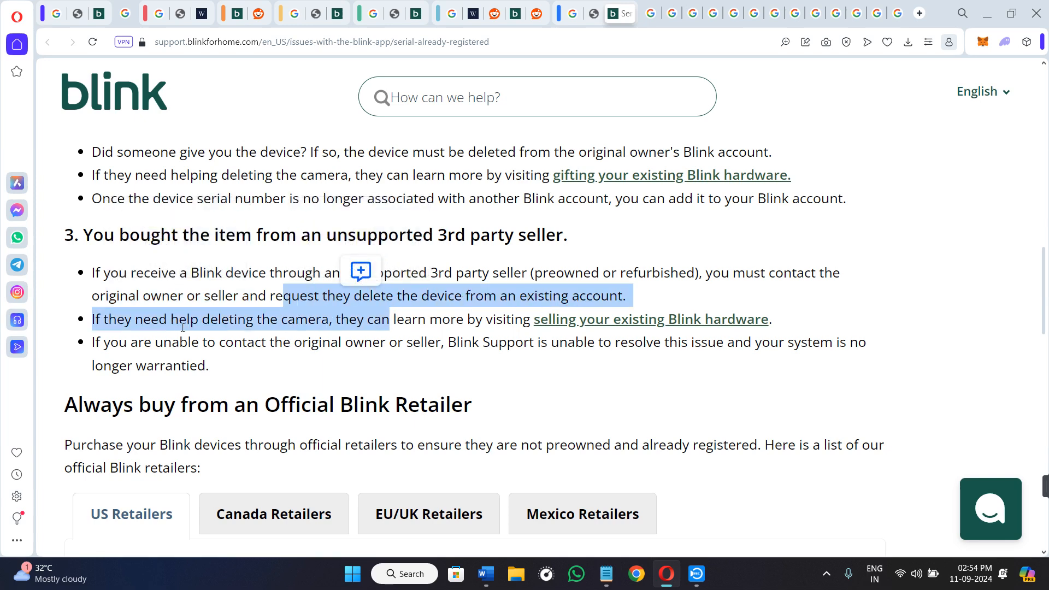
{"action": "left_click", "coordinate": [405, 336]}
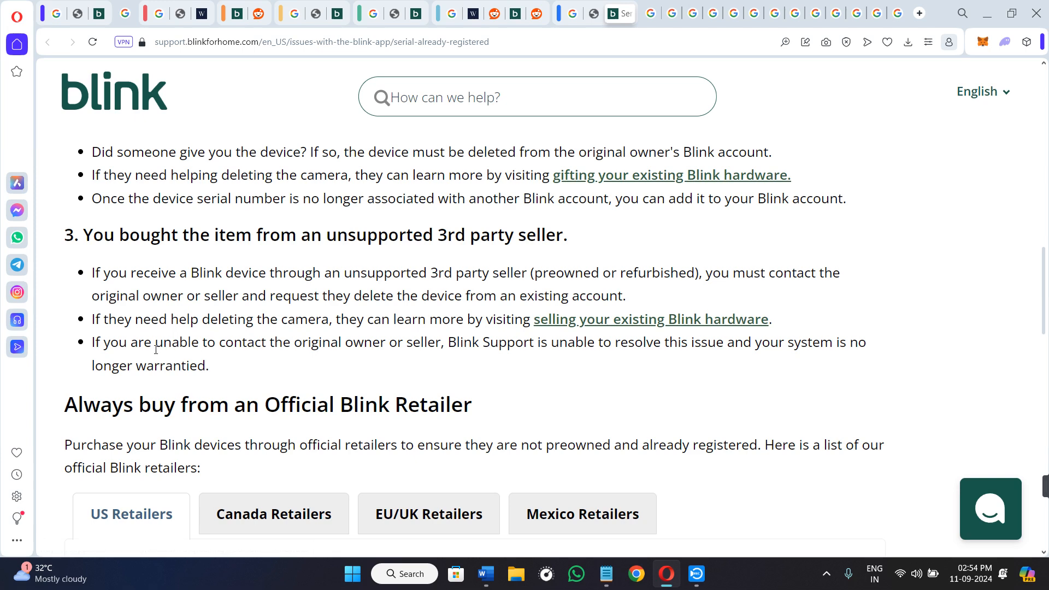
{"action": "mouse_move", "coordinate": [426, 361]}
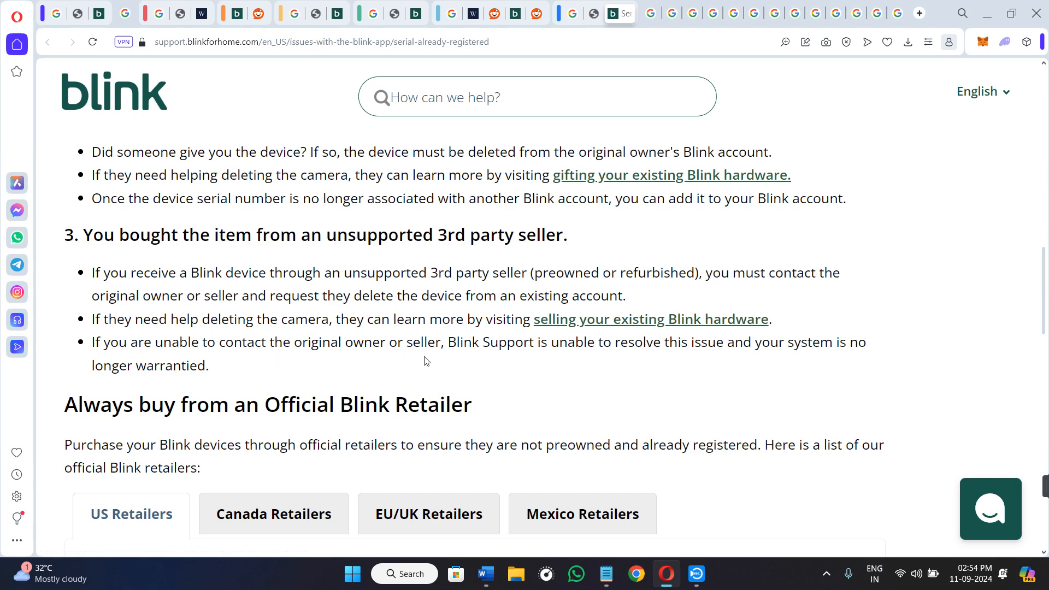
{"action": "mouse_move", "coordinate": [567, 371]}
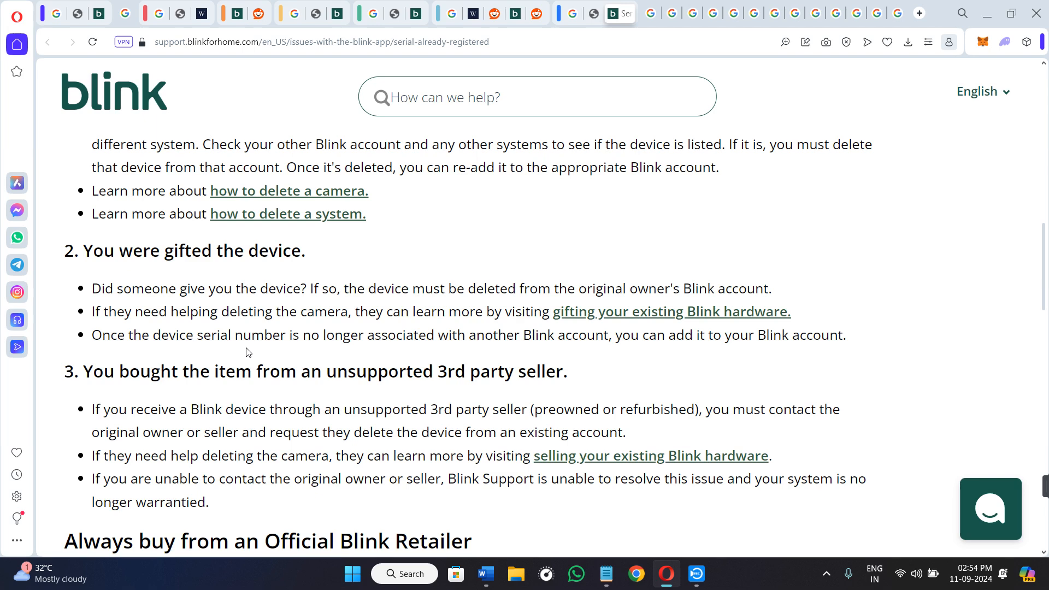
{"action": "mouse_move", "coordinate": [384, 327]}
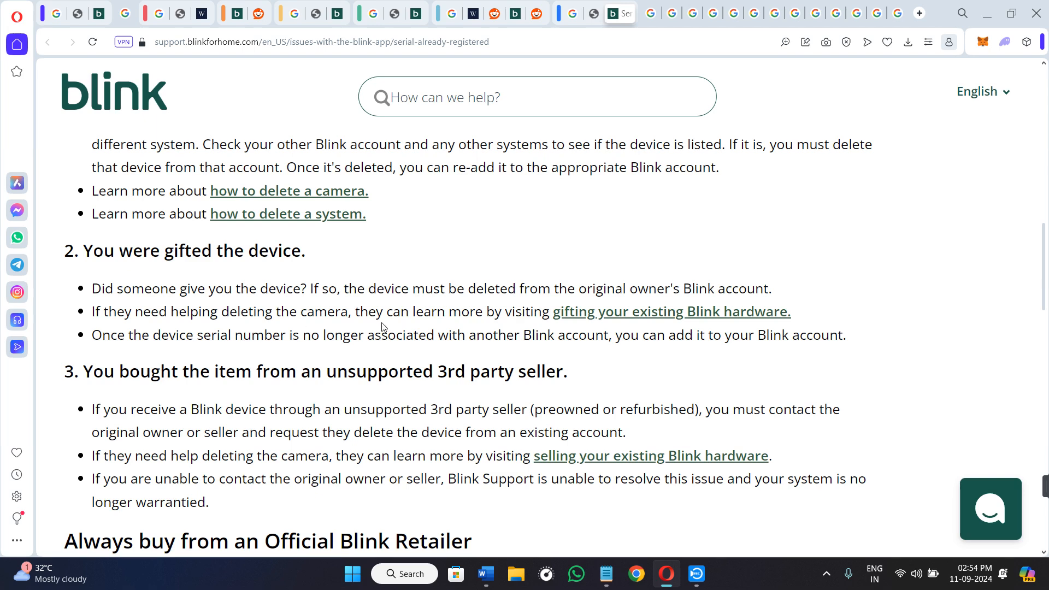